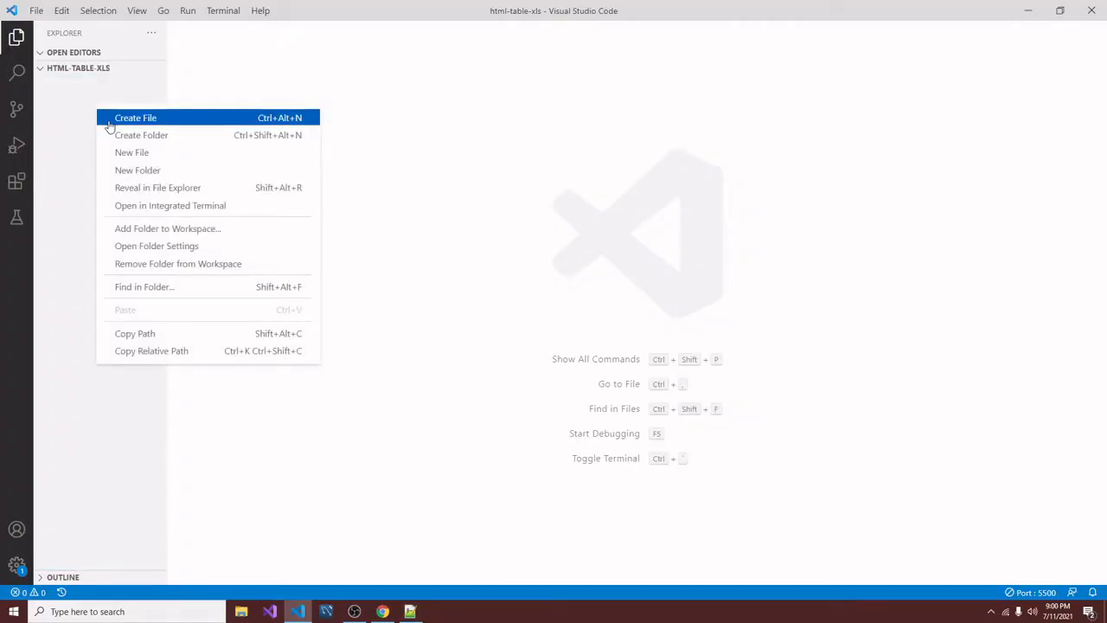
Create index.html with HTML boilerplate and retitle it 'Export table to EXCEL'.
{"action": "left_click", "coordinate": [135, 118]}
{"action": "type", "text": "index.html"}
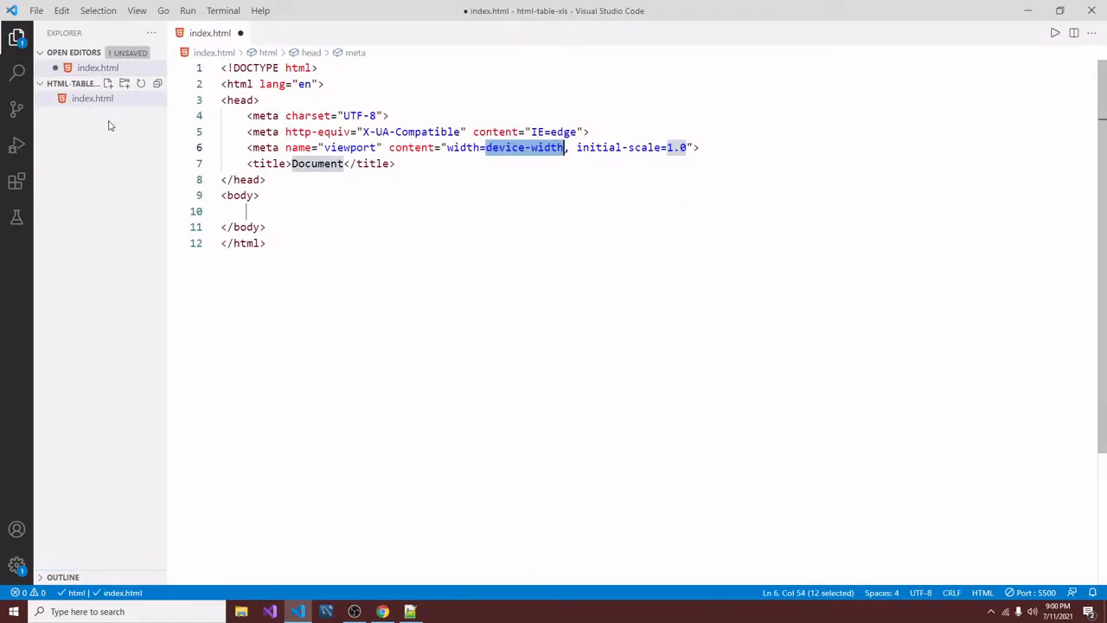
{"action": "double_click", "coordinate": [316, 163]}
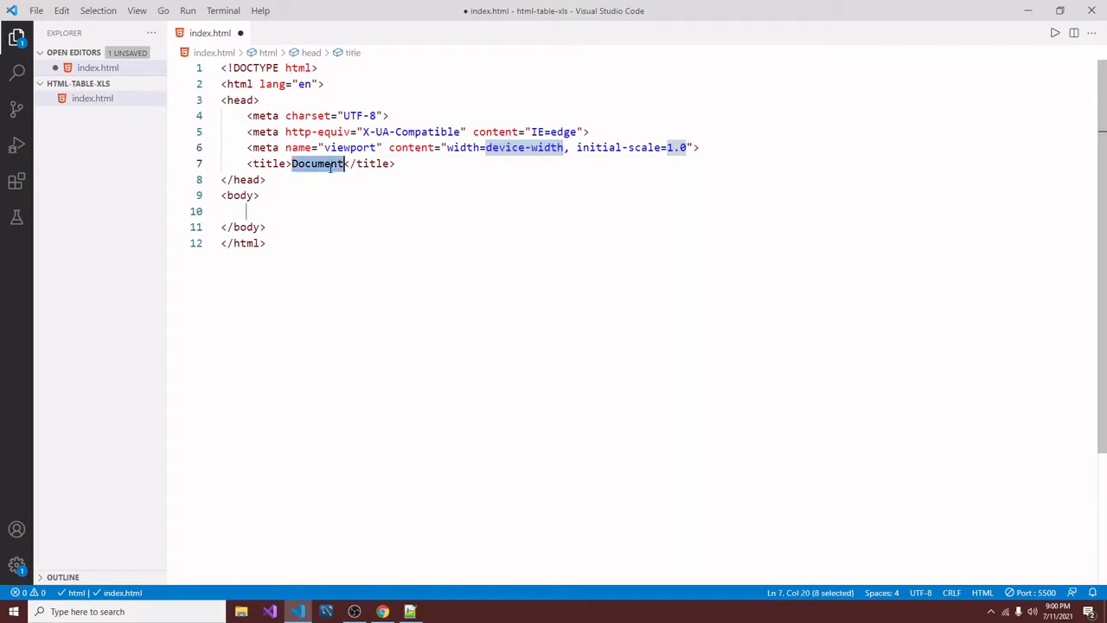
{"action": "type", "text": "Export table to EXCEL"}
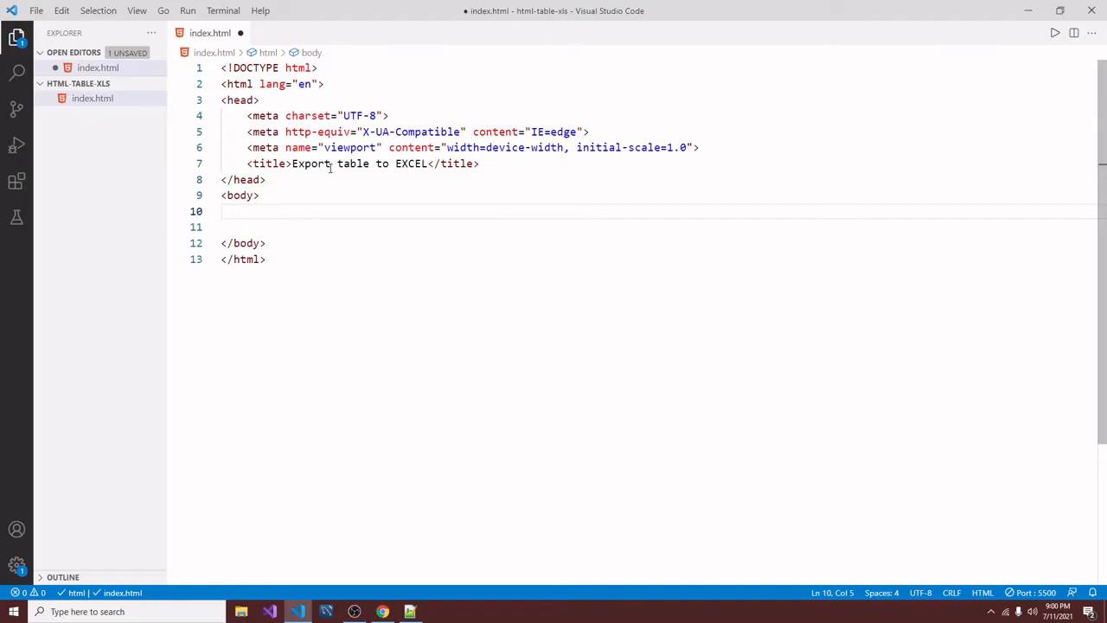
Add the bordered tblExport employee table and an 'Export to excel' button.
{"action": "type", "text": "<table"}
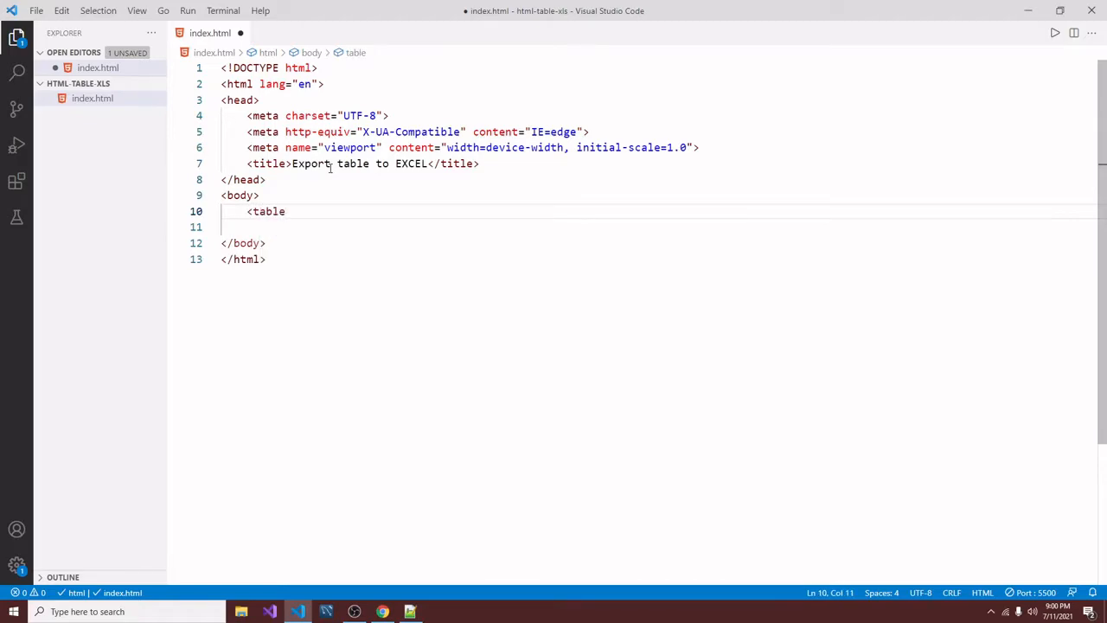
{"action": "type", "text": "id=\"tblExport\" >"}
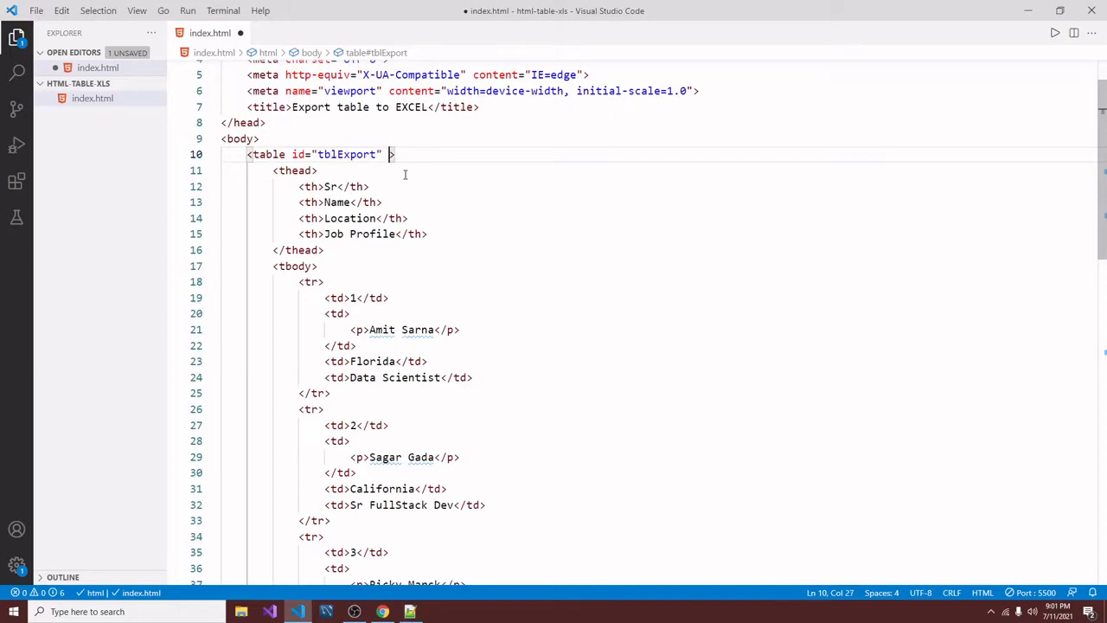
{"action": "type", "text": "border=\"1\""}
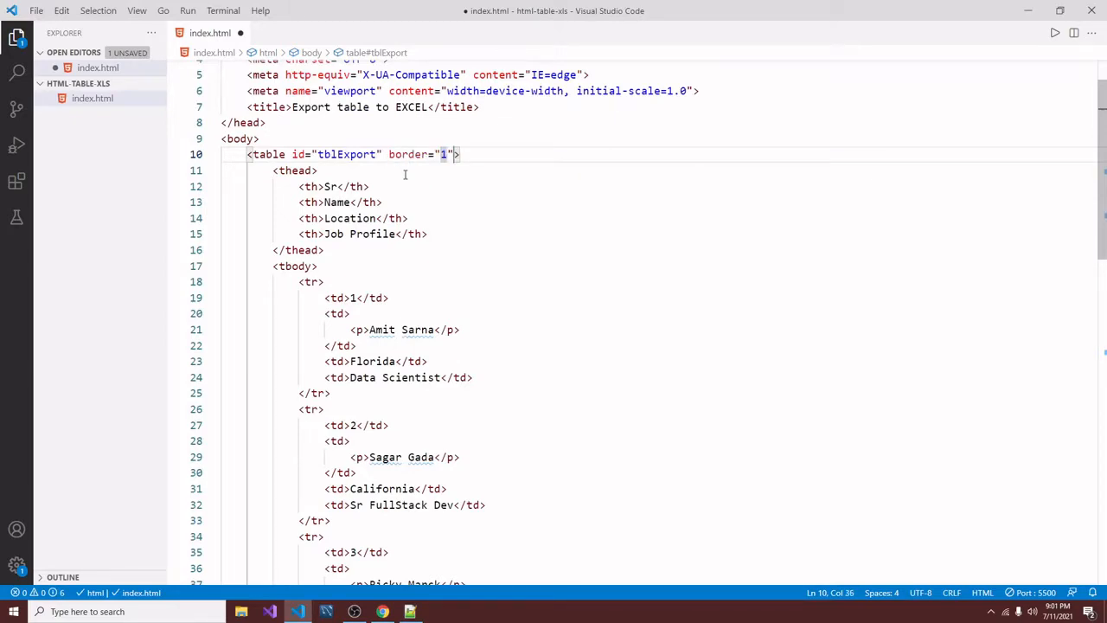
{"action": "type", "text": "<"}
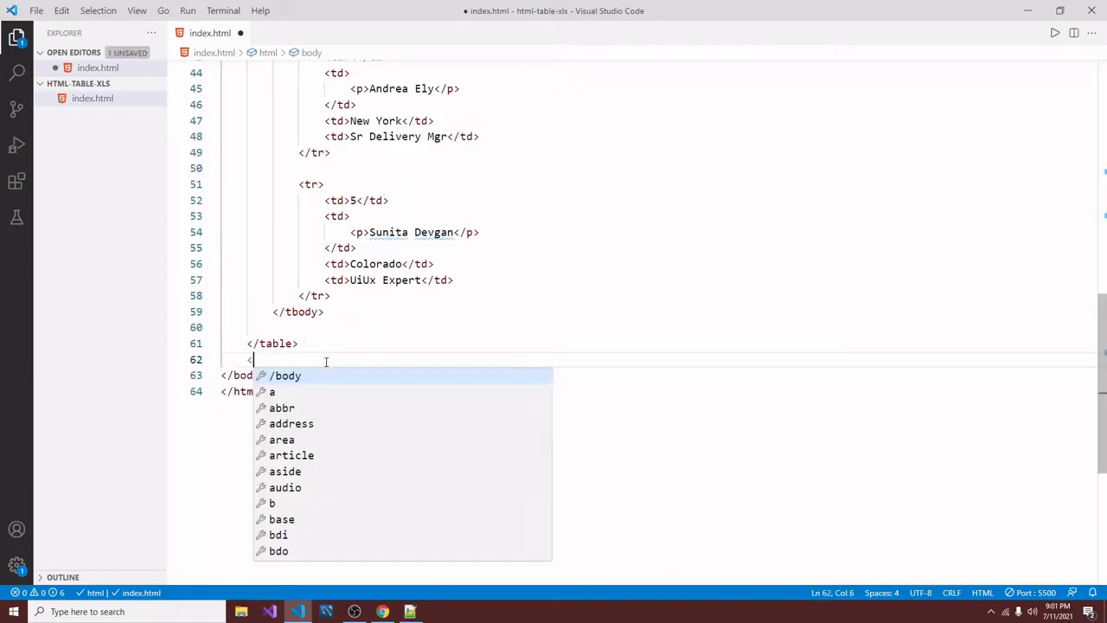
{"action": "type", "text": "button></button>"}
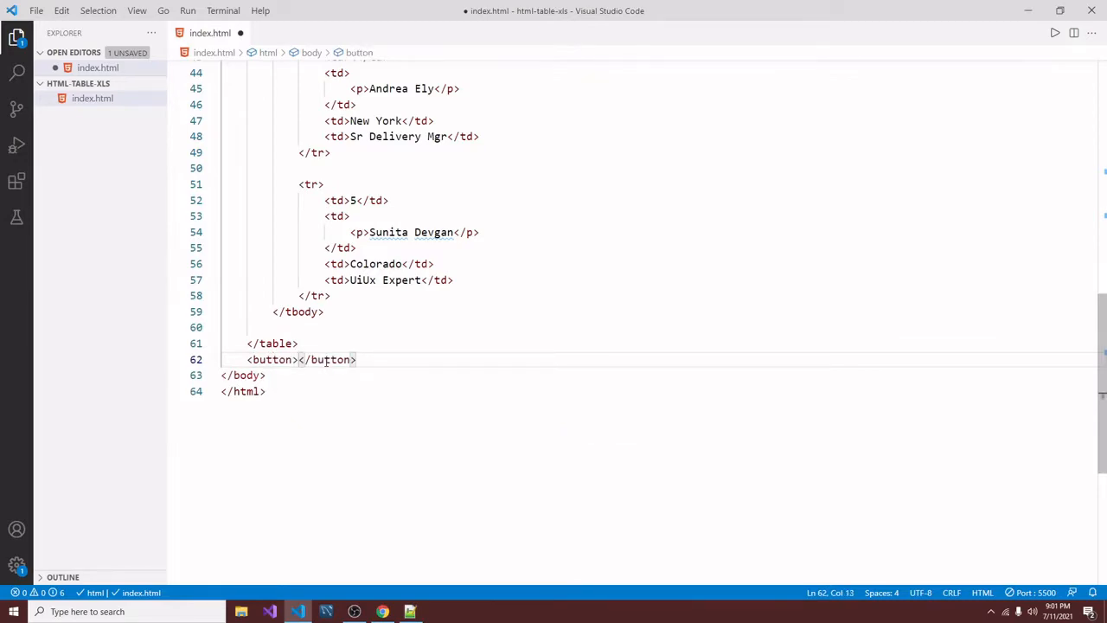
{"action": "type", "text": "Export\""}
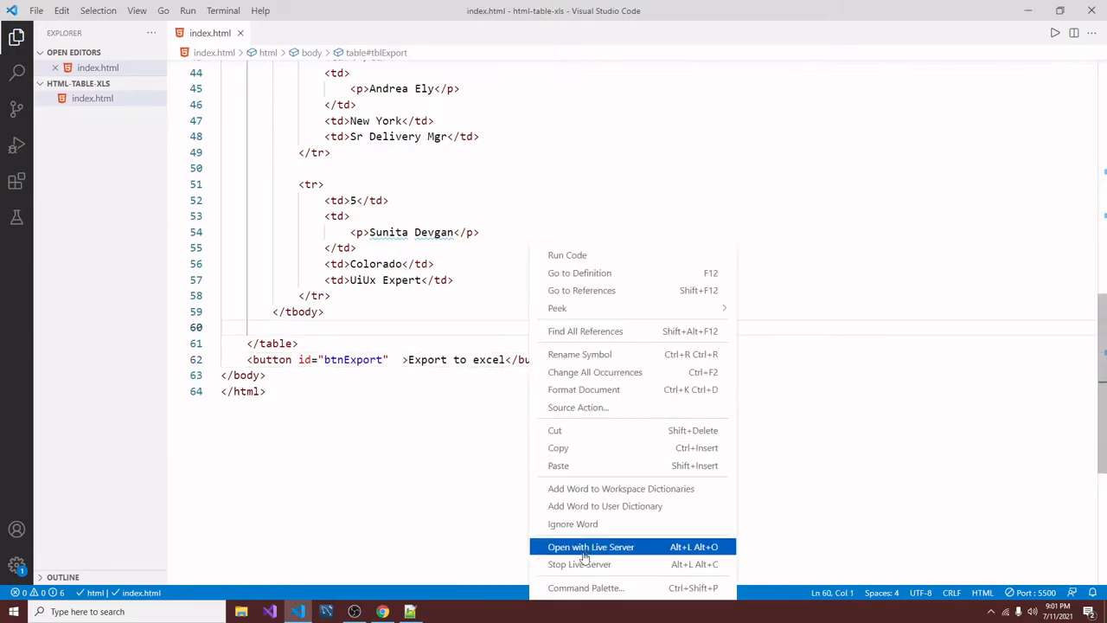
Serve index.html in Chrome to view the employee table, then visit the SheetJS repository.
{"action": "left_click", "coordinate": [590, 545]}
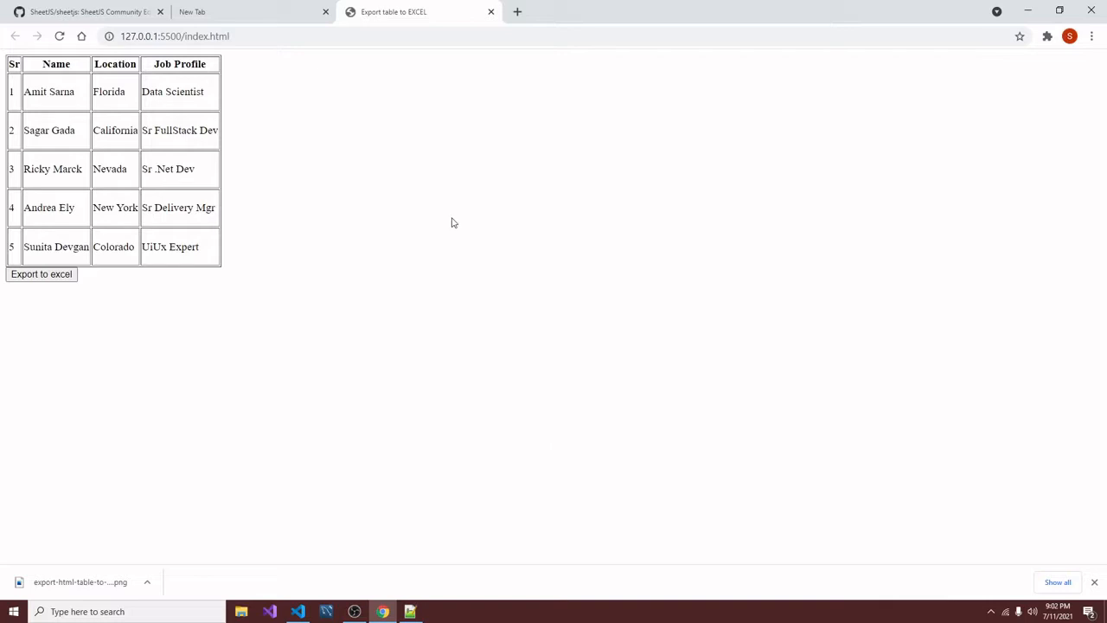
{"action": "left_click", "coordinate": [86, 11]}
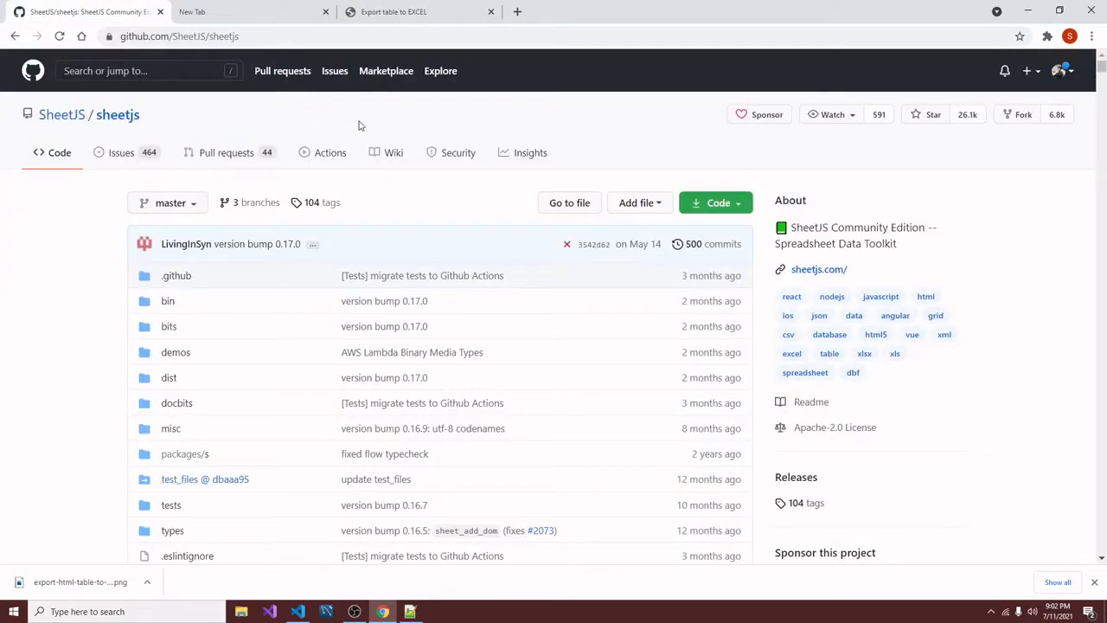
View the SheetJS repository's clone and Download ZIP options and scroll the page.
{"action": "left_click", "coordinate": [716, 202]}
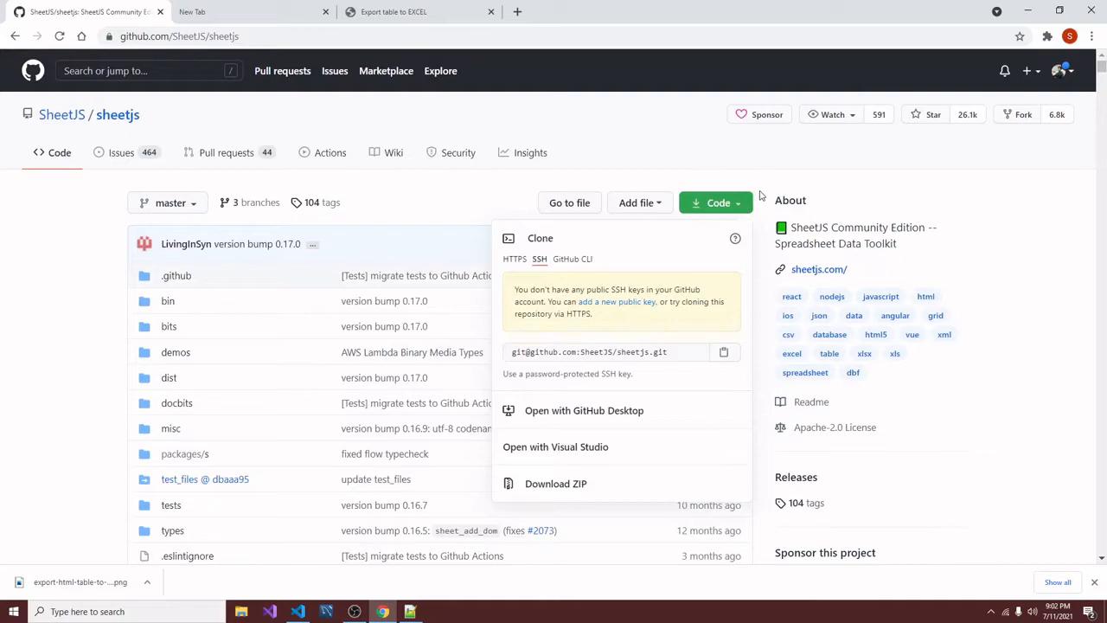
{"action": "scroll", "scroll_direction": "down", "scroll_amount": 3}
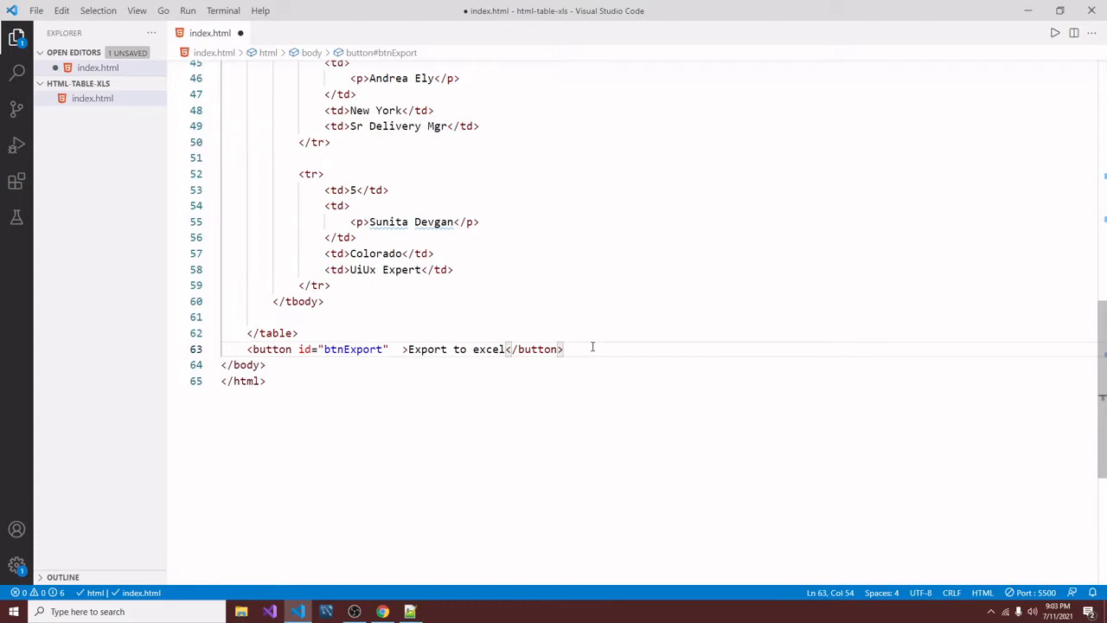
Add a script defining fnExportToExcel with fileExtension and fileName parameters.
{"action": "key", "text": "Enter"}
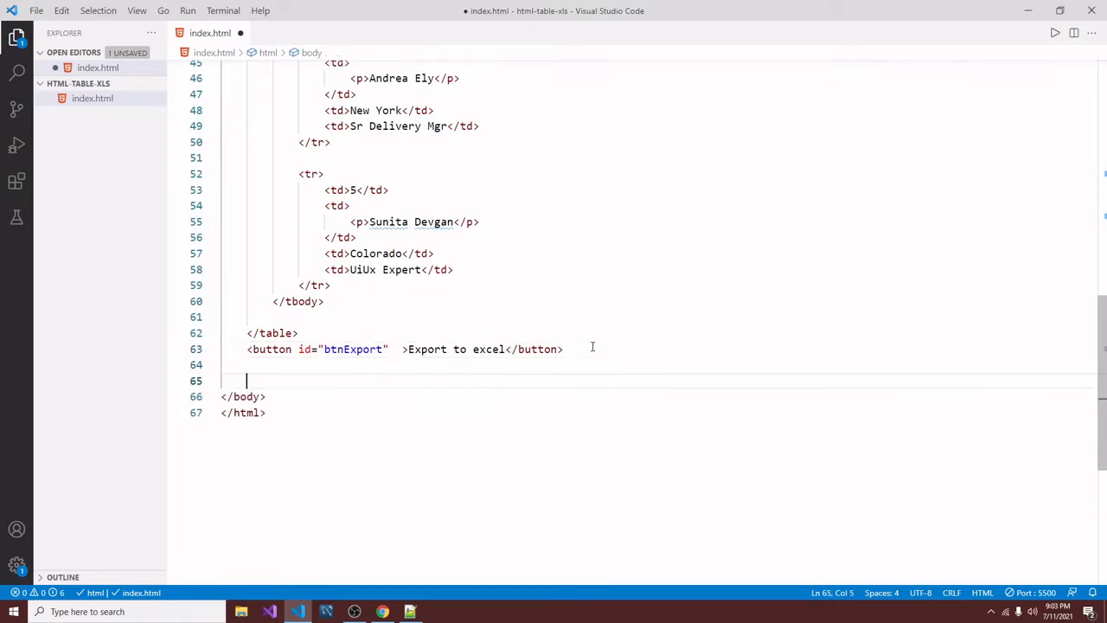
{"action": "type", "text": "<script>"}
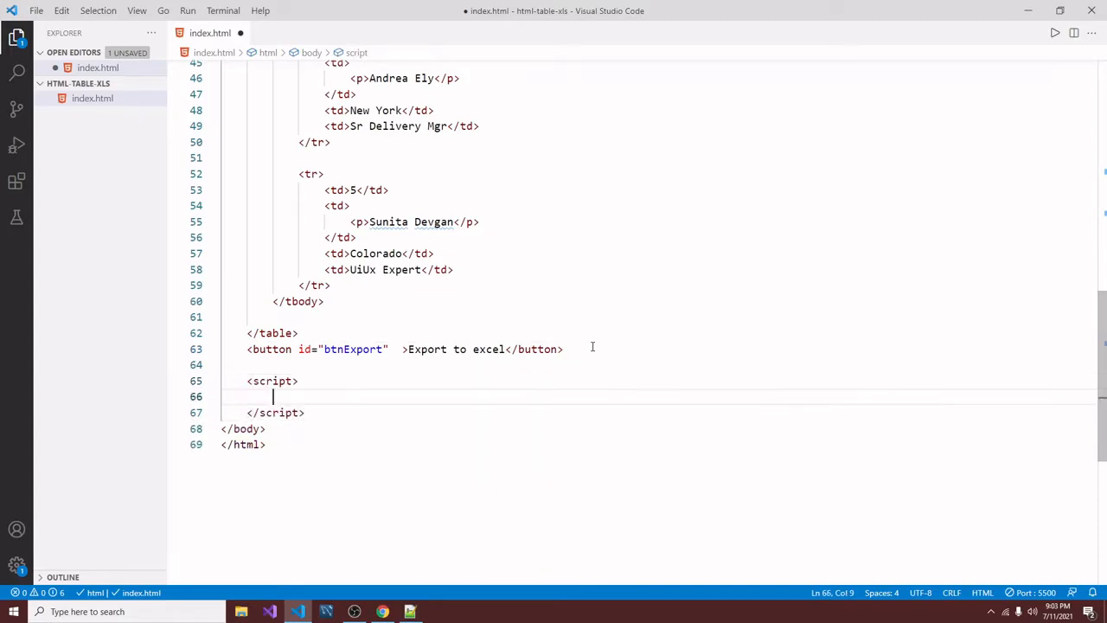
{"action": "type", "text": "function"}
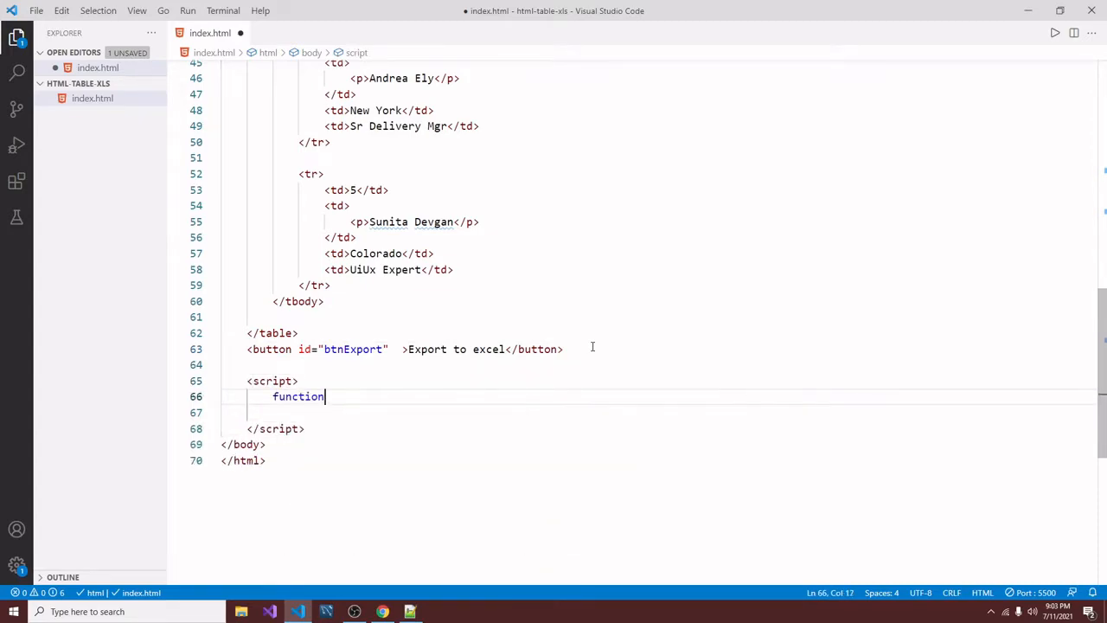
{"action": "type", "text": "fn"}
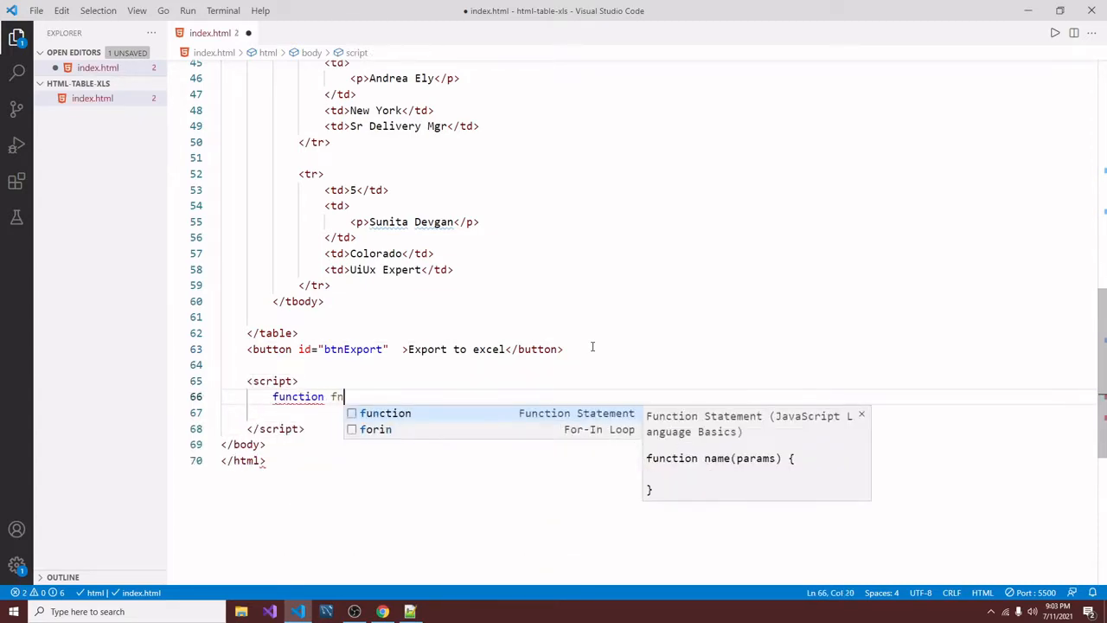
{"action": "type", "text": "ExportToE"}
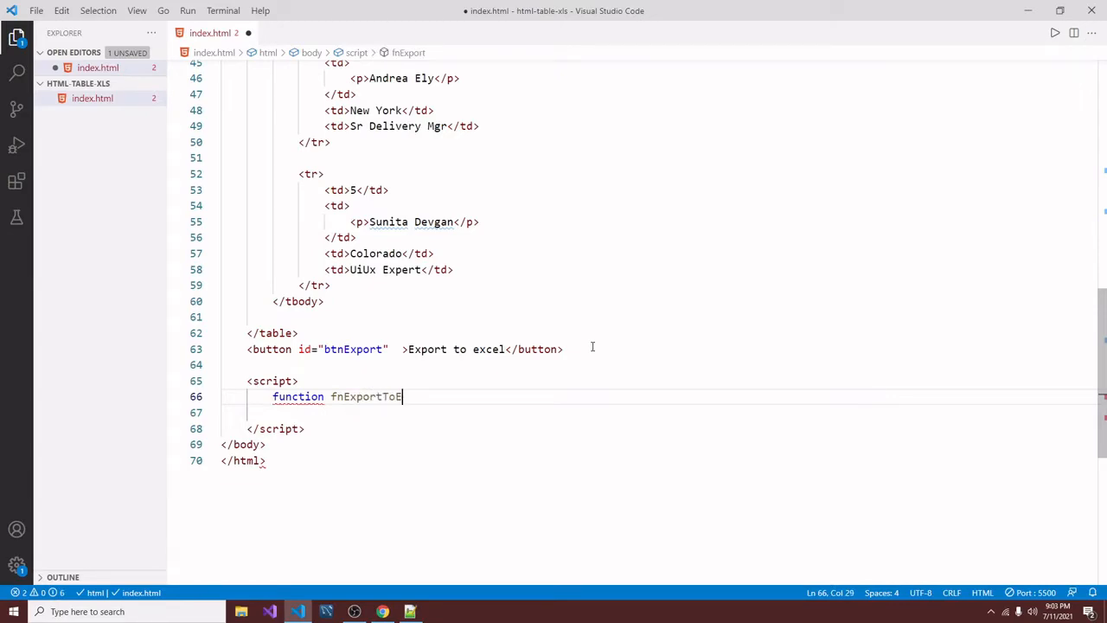
{"action": "type", "text": "xcel()"}
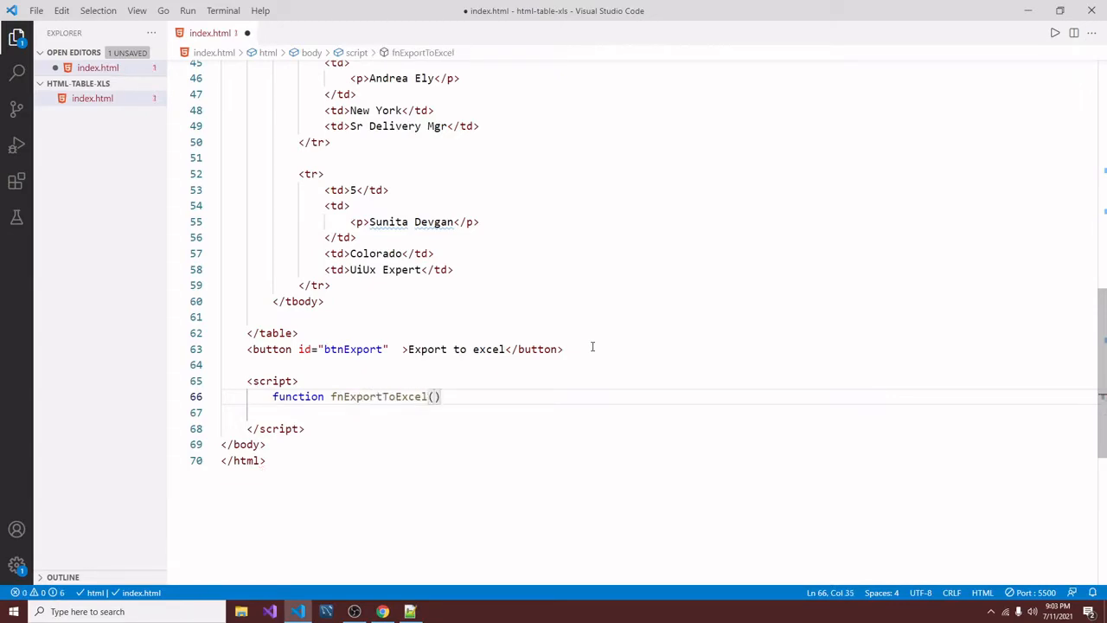
{"action": "type", "text": "{"}
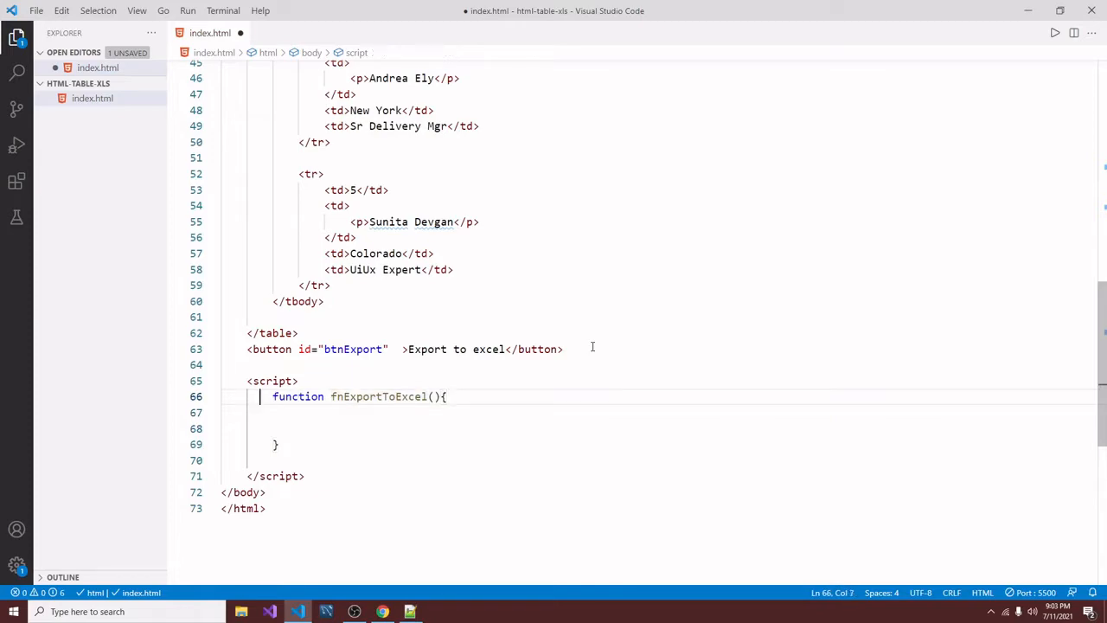
{"action": "type", "text": "f"}
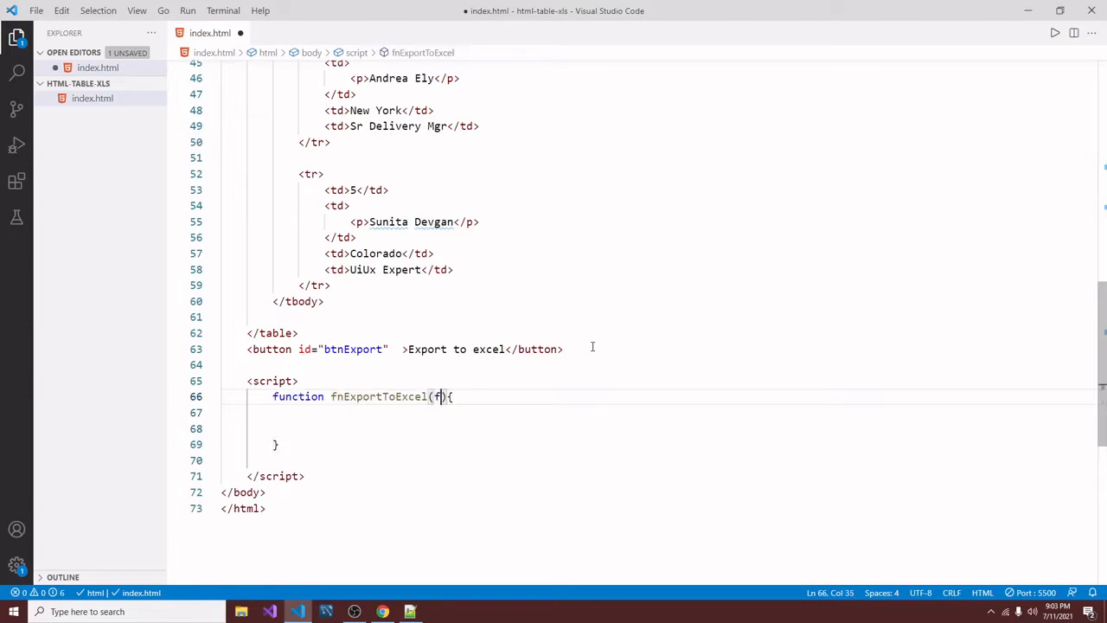
{"action": "type", "text": "ileEx"}
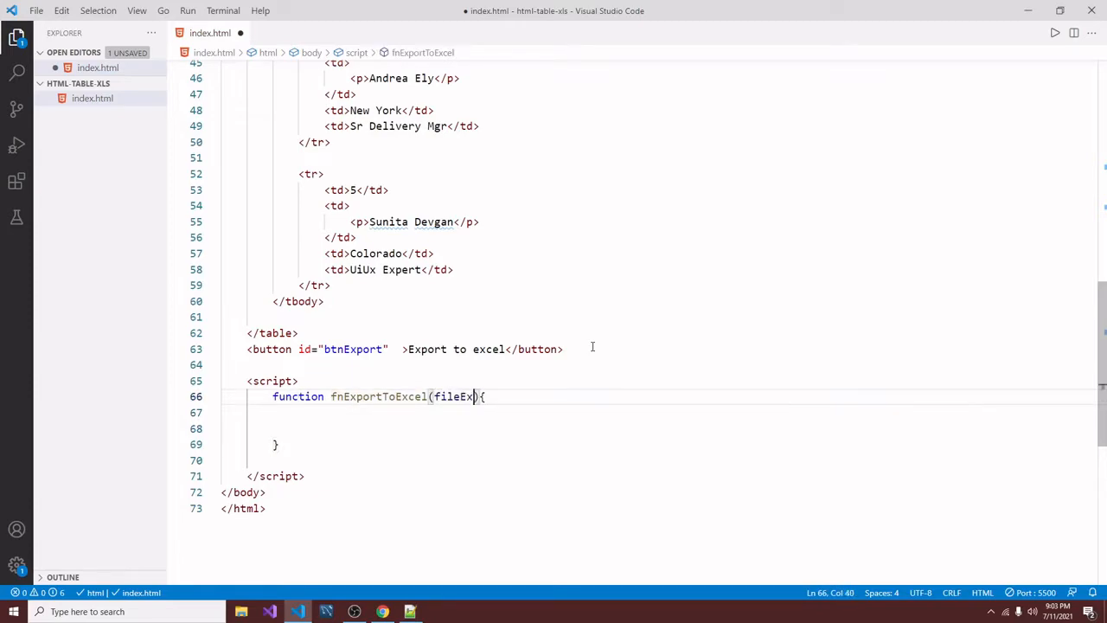
{"action": "type", "text": "tension"}
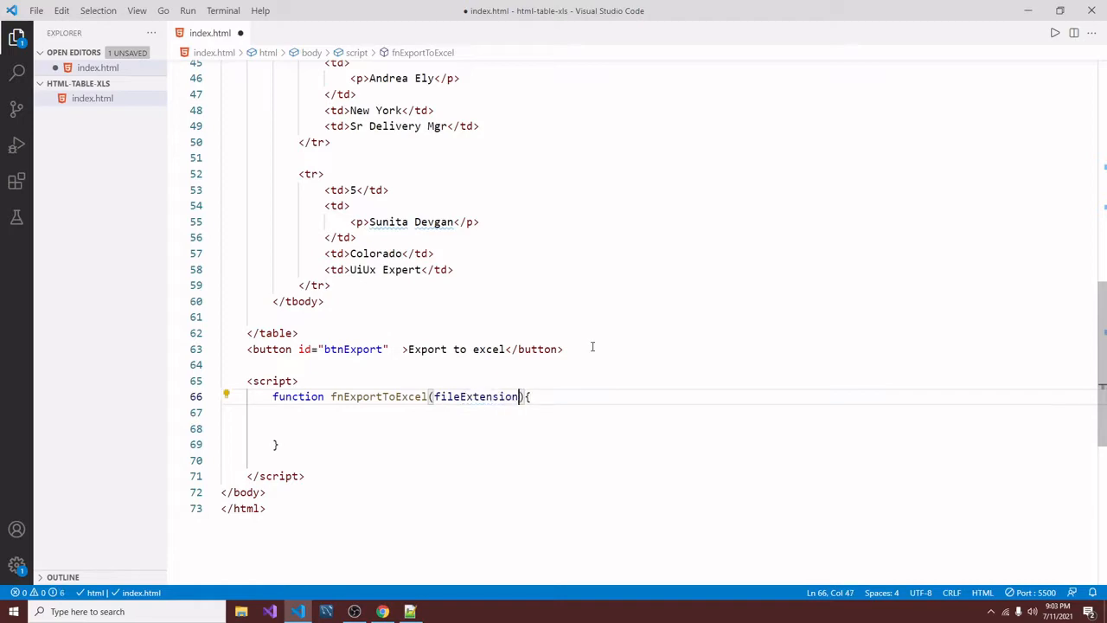
{"action": "type", "text": ",file"}
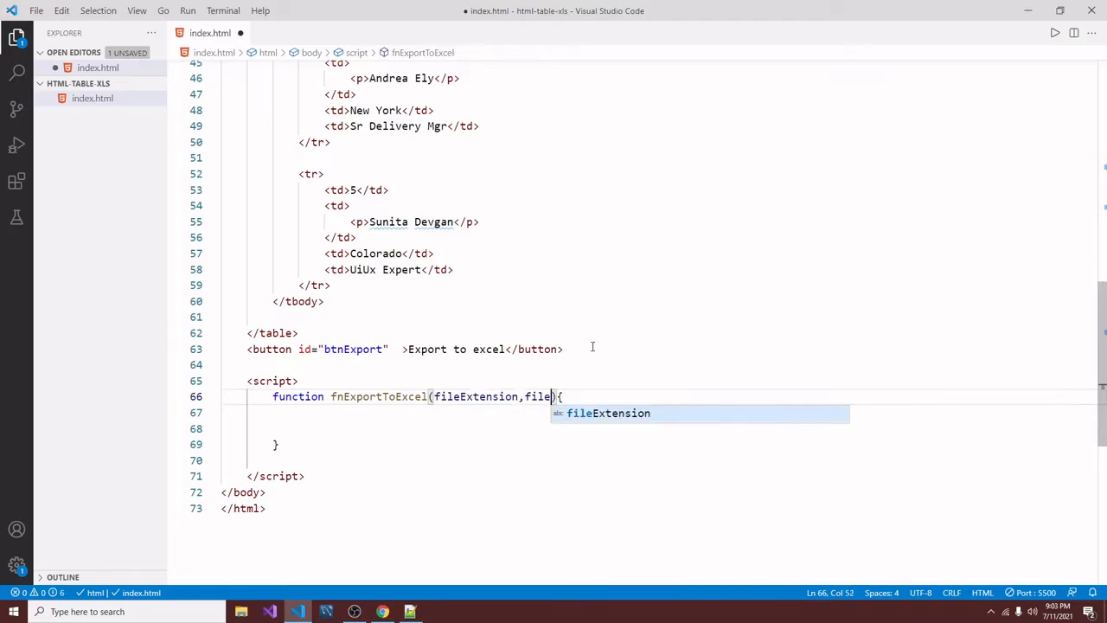
{"action": "type", "text": "Name"}
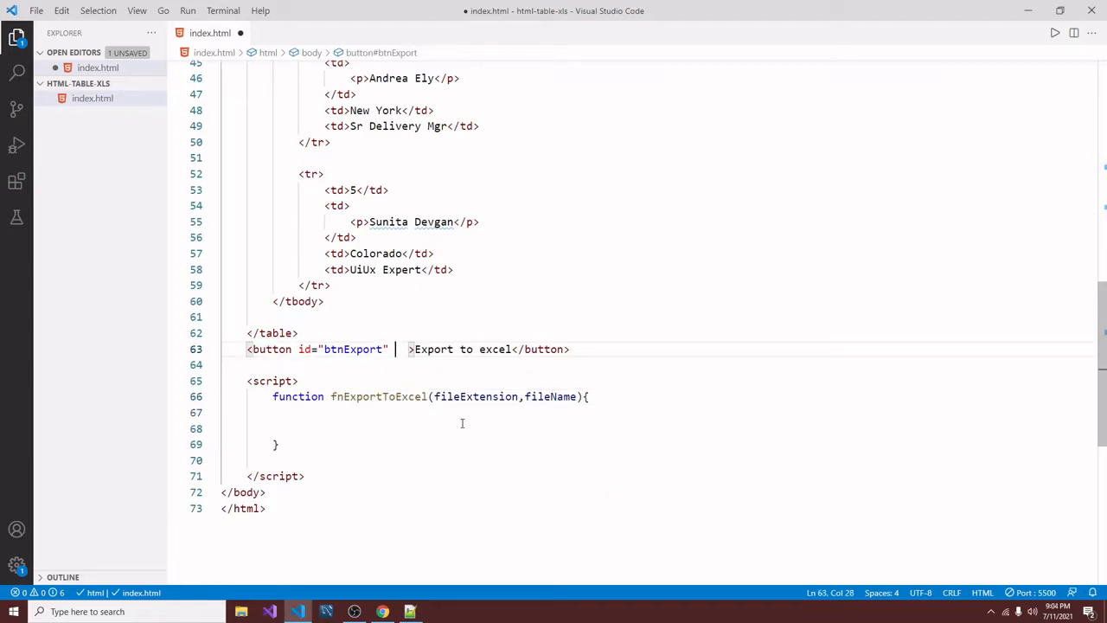
Give the button onclick="fnExportToExcel('xlsx','myfirstsheet')".
{"action": "type", "text": "onclick=\"\""}
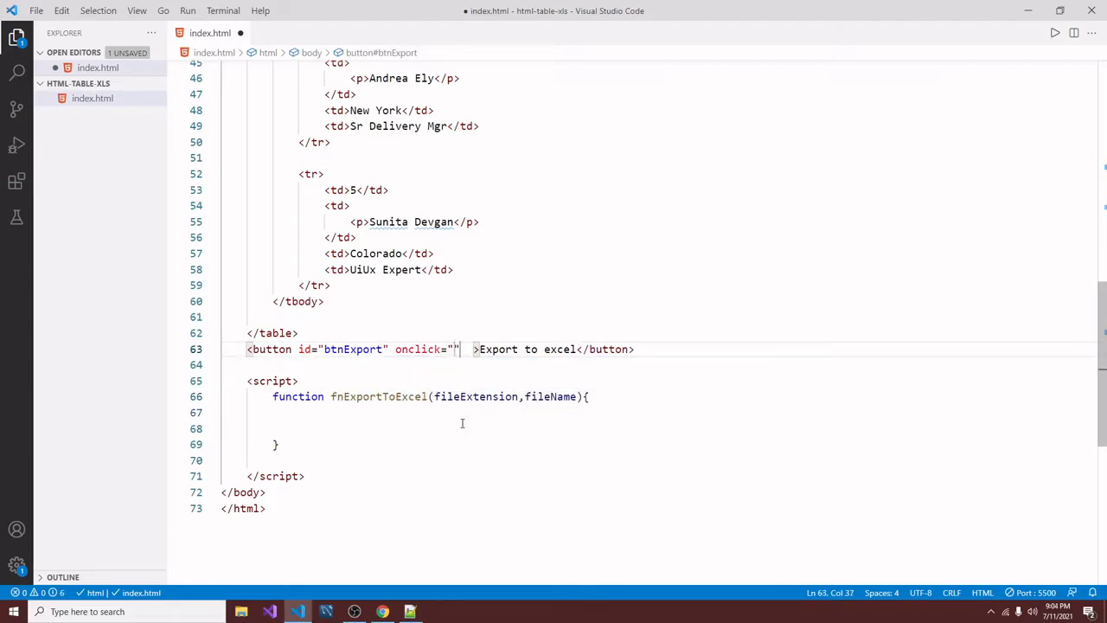
{"action": "type", "text": "fnExportToExcel("}
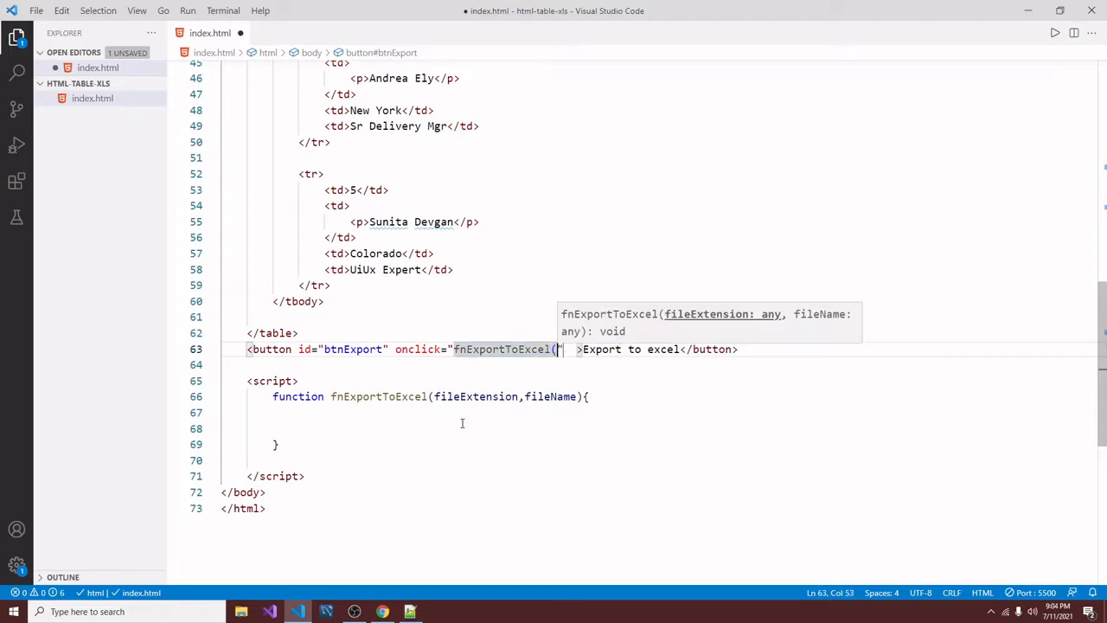
{"action": "type", "text": "'e"}
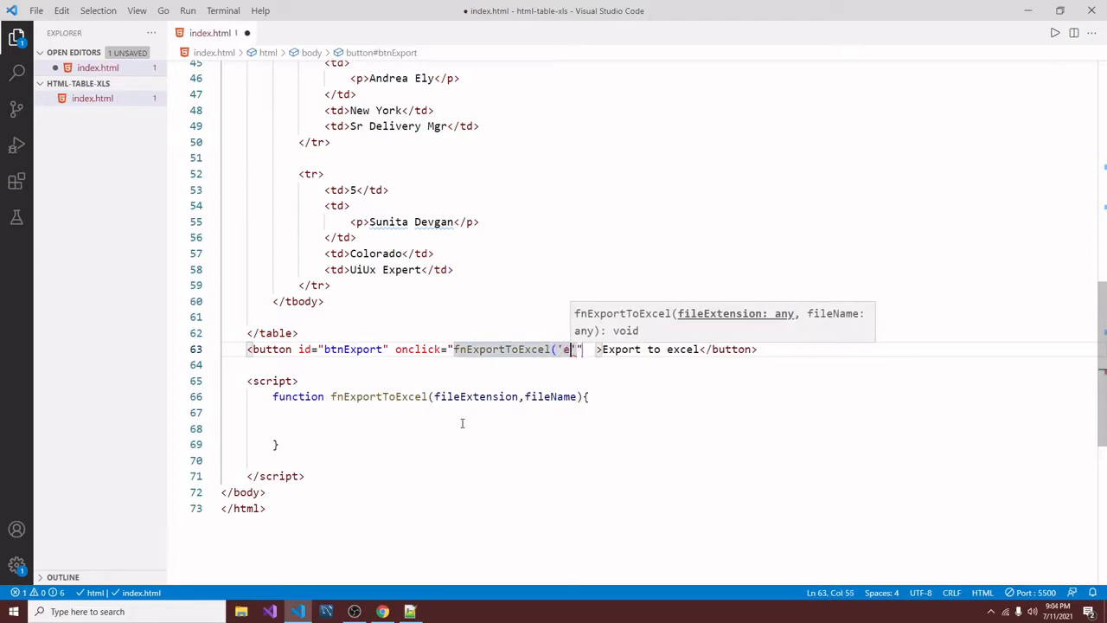
{"action": "key", "text": "Backspace"}
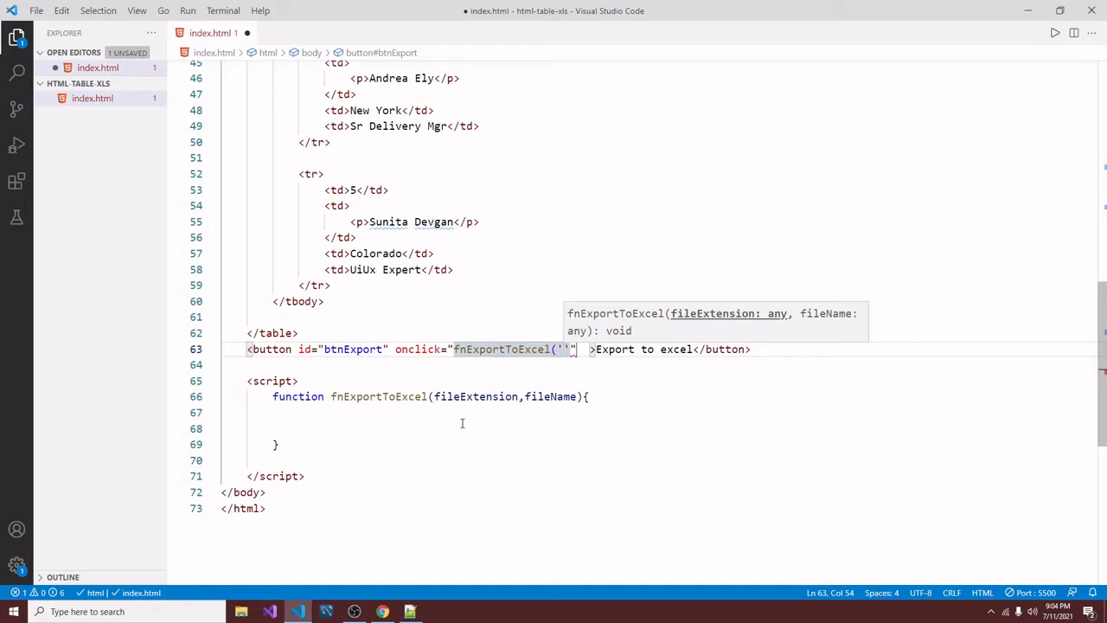
{"action": "type", "text": "xlsx"}
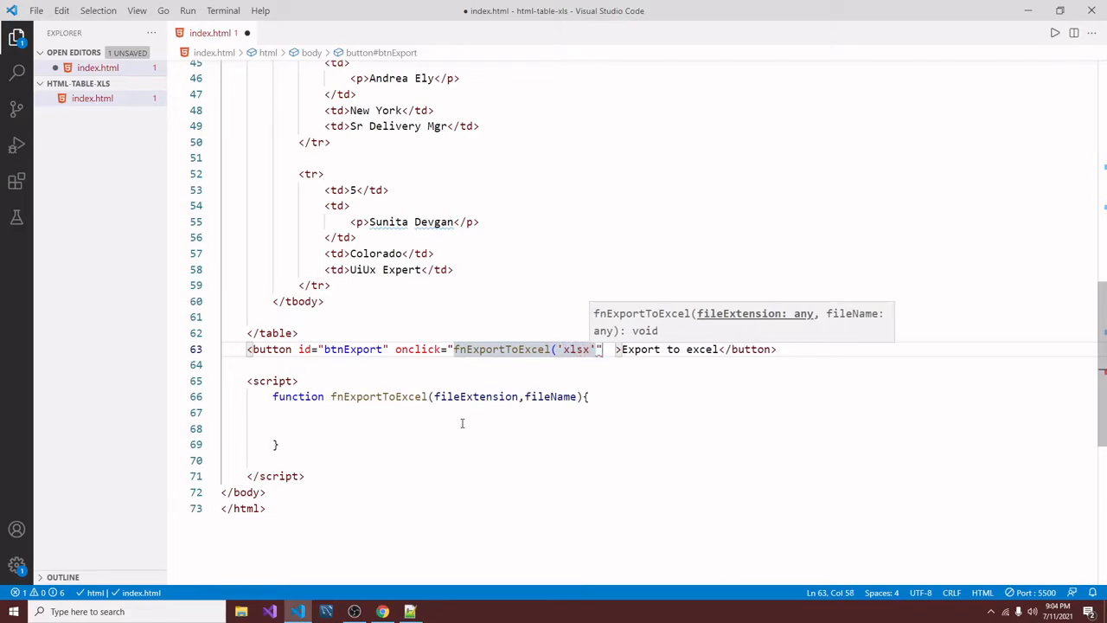
{"action": "type", "text": ",'"}
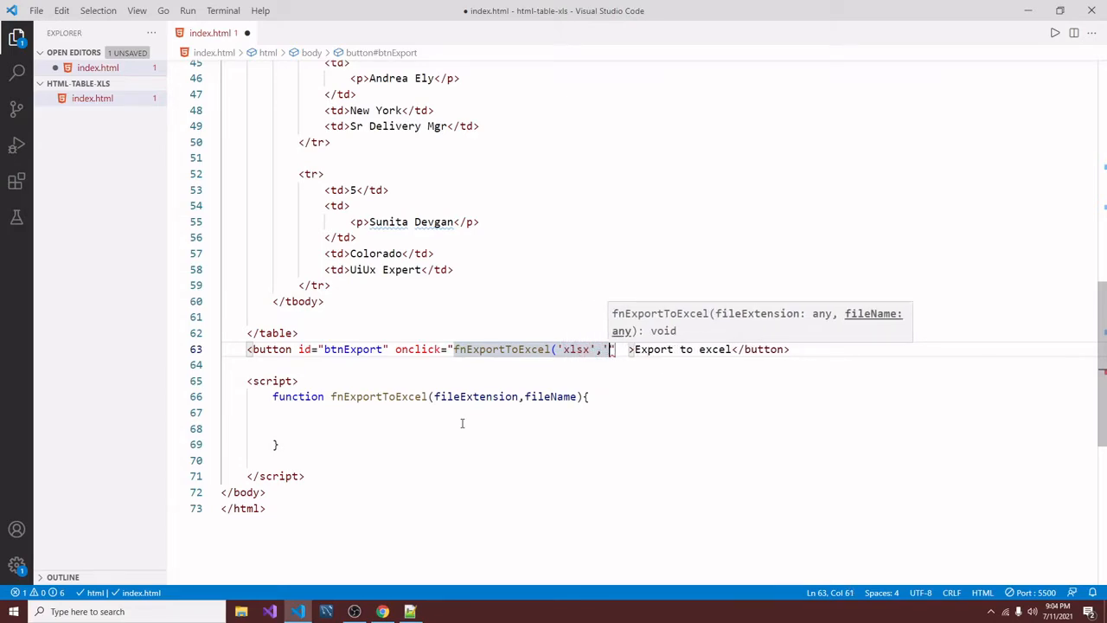
{"action": "type", "text": "myfirstsheet')"}
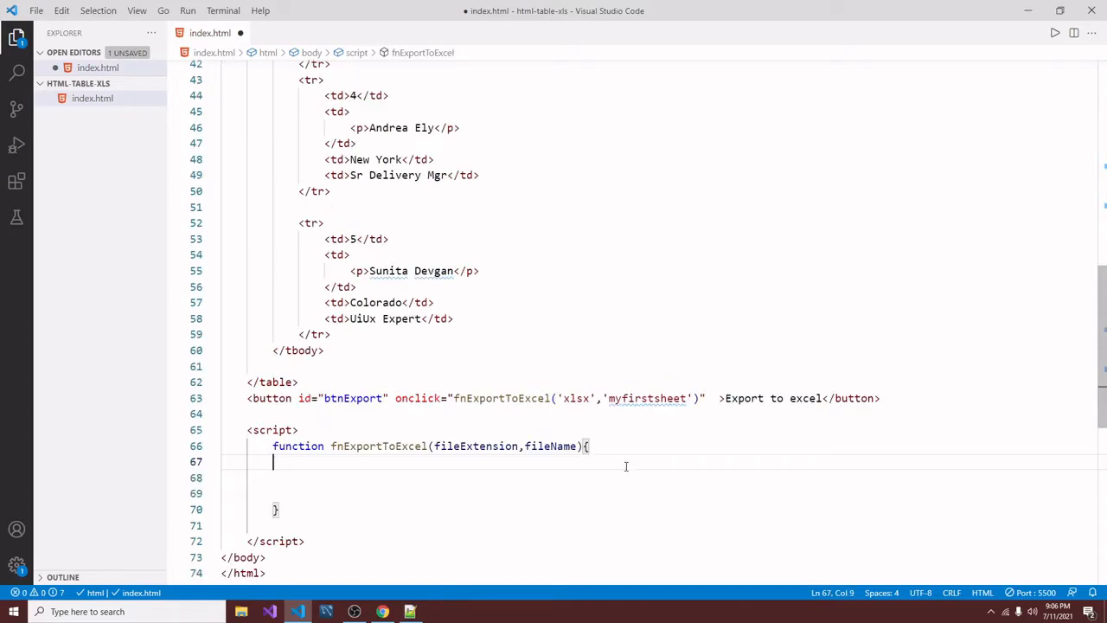
Get the tblExport element with document.getElementById in the function.
{"action": "type", "text": "var el"}
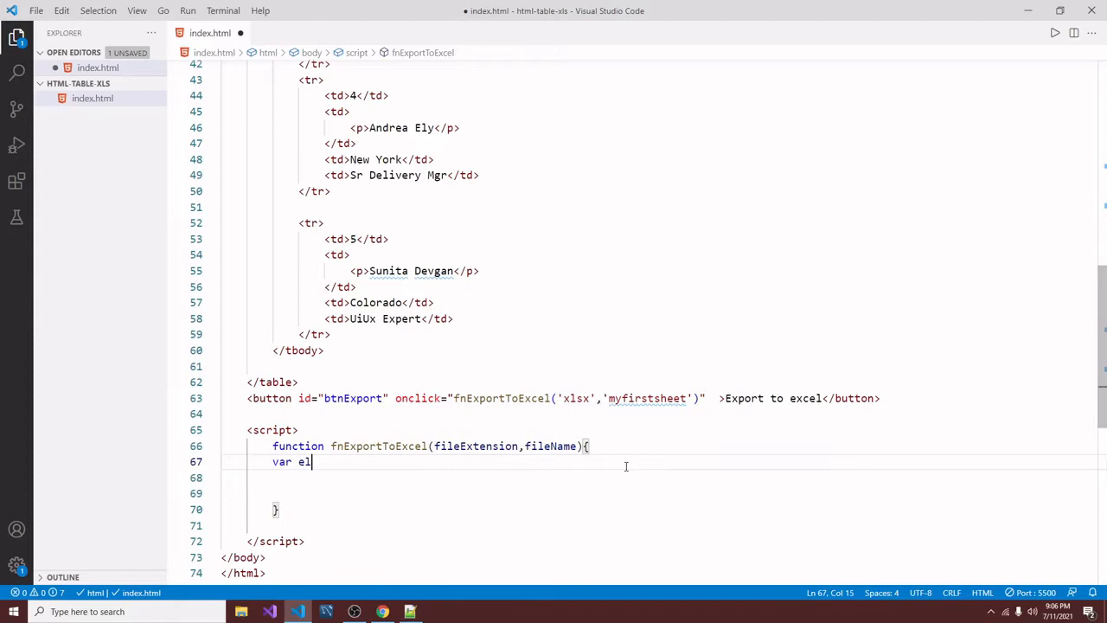
{"action": "type", "text": "="}
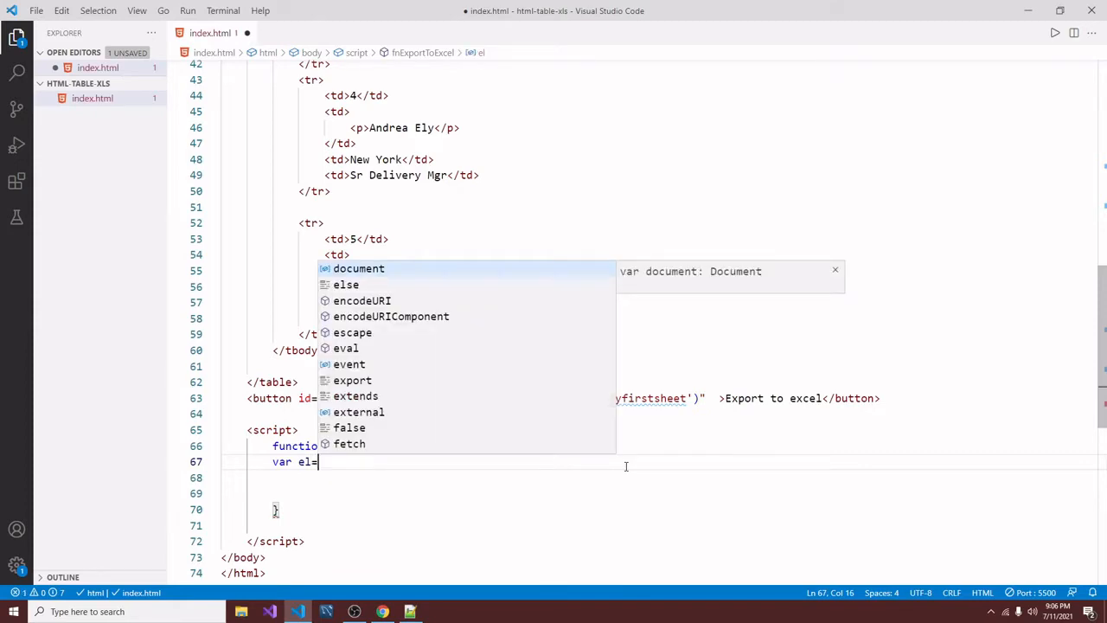
{"action": "type", "text": "document.ge"}
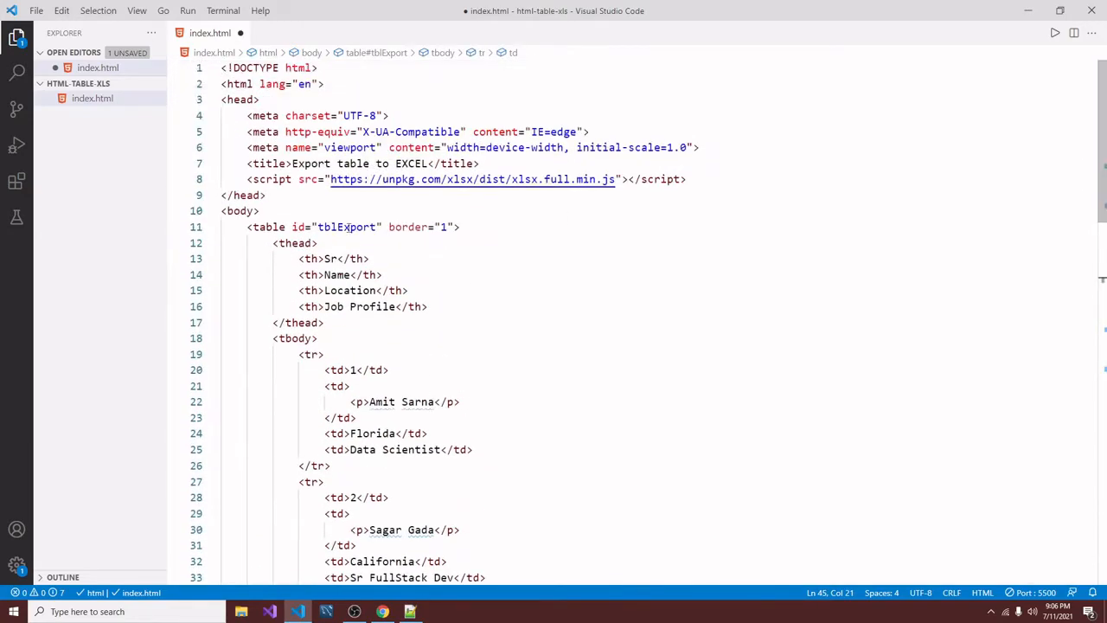
{"action": "scroll", "scroll_direction": "down", "scroll_amount": 3}
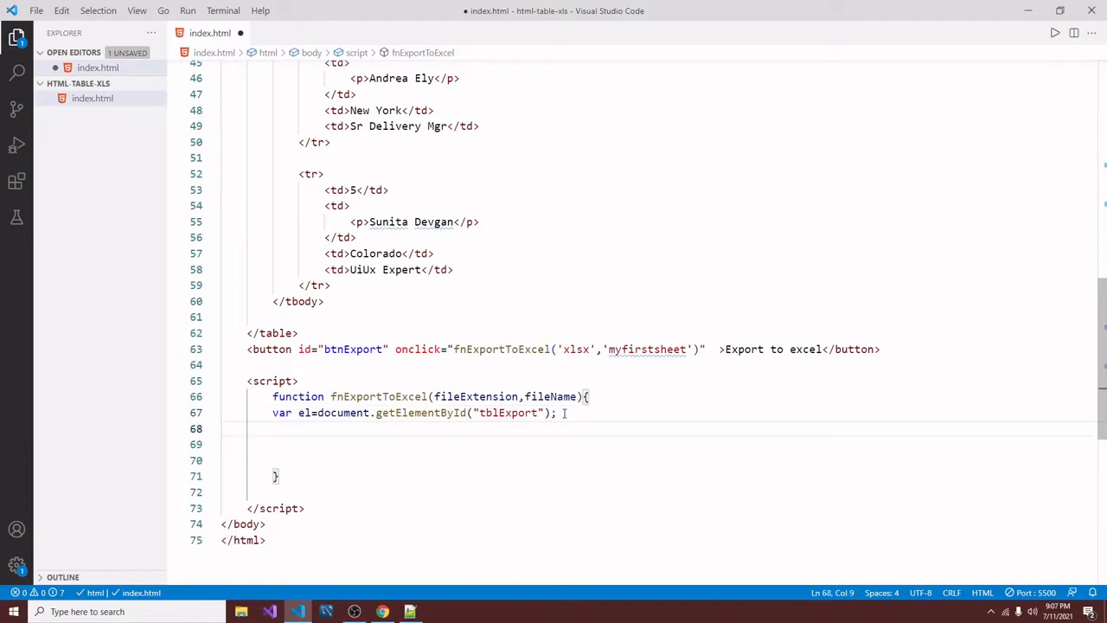
Build the workbook with XLSX.utils.table_to_book, write it with XLSX.writeFile, and run the export.
{"action": "type", "text": "var wb"}
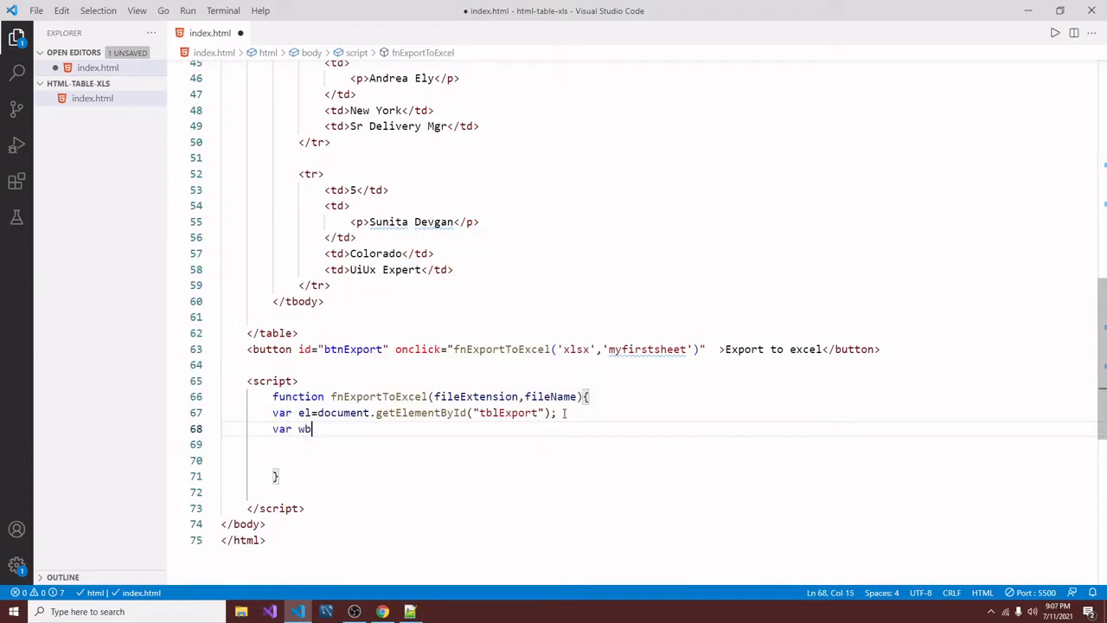
{"action": "type", "text": "=XL"}
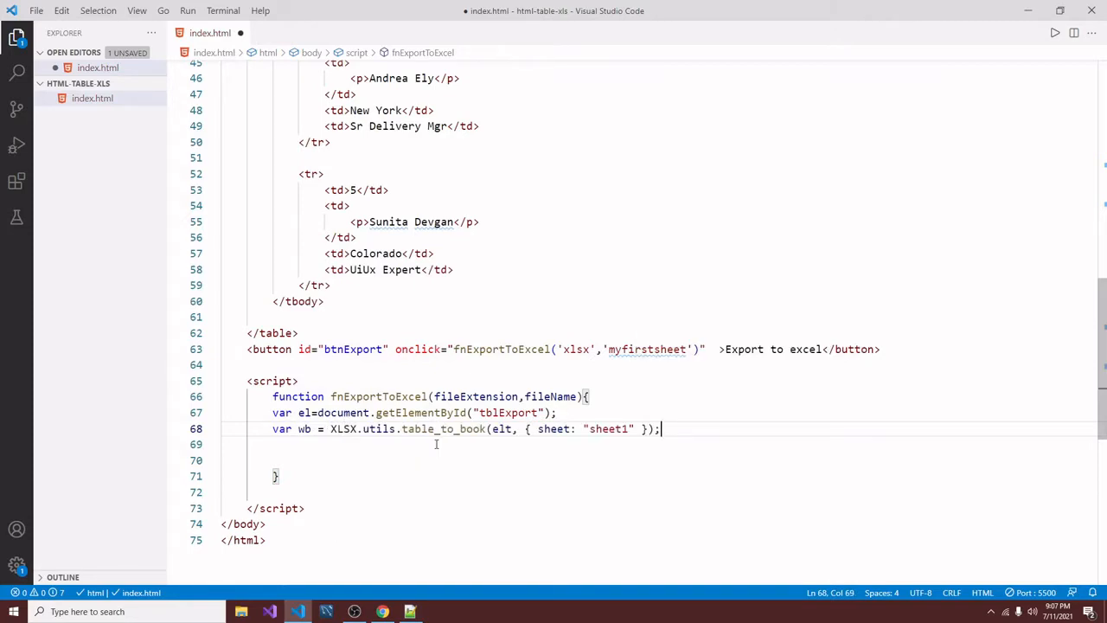
{"action": "key", "text": "enter"}
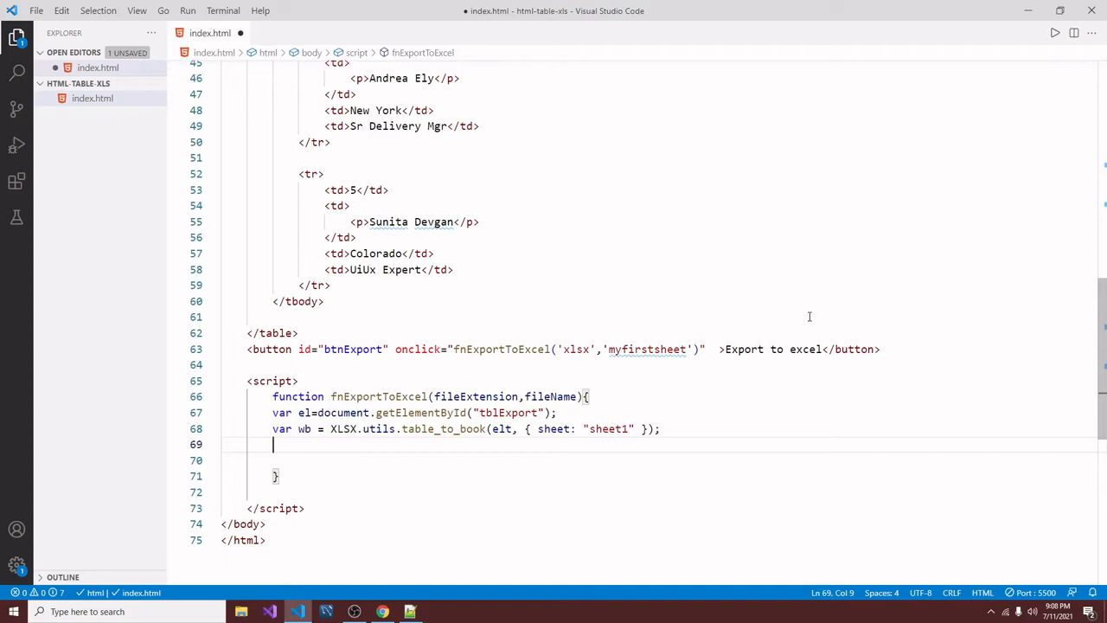
{"action": "type", "text": "return"}
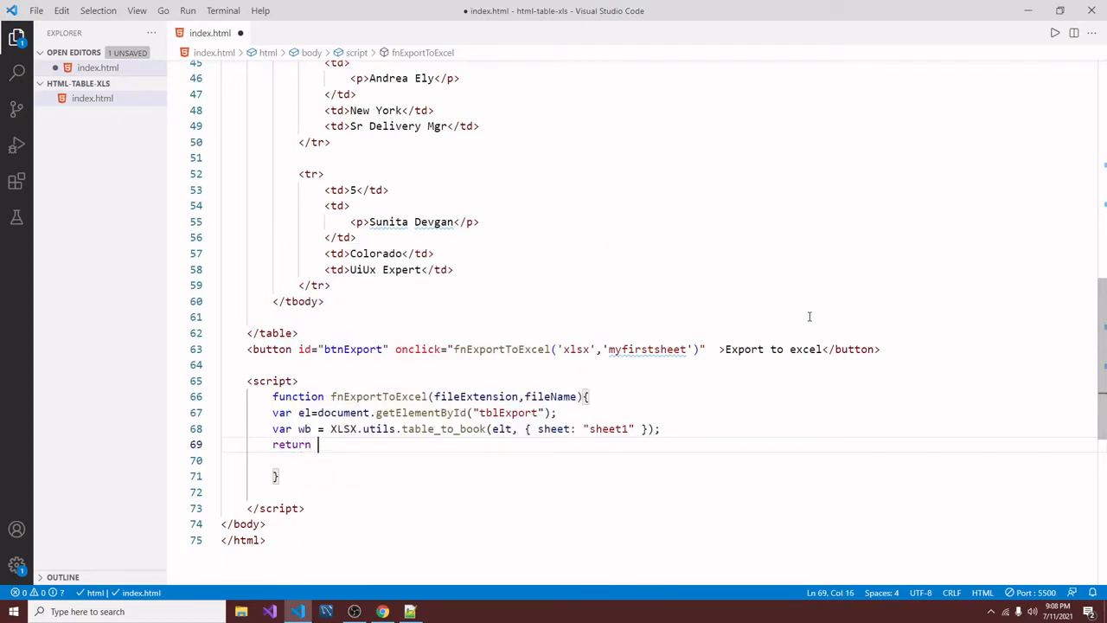
{"action": "type", "text": "XLSX.writeFile(wb, fileName+\".\"+fileExtension || ('MySheetName.' + (fileExtension || 'xlsx')));"}
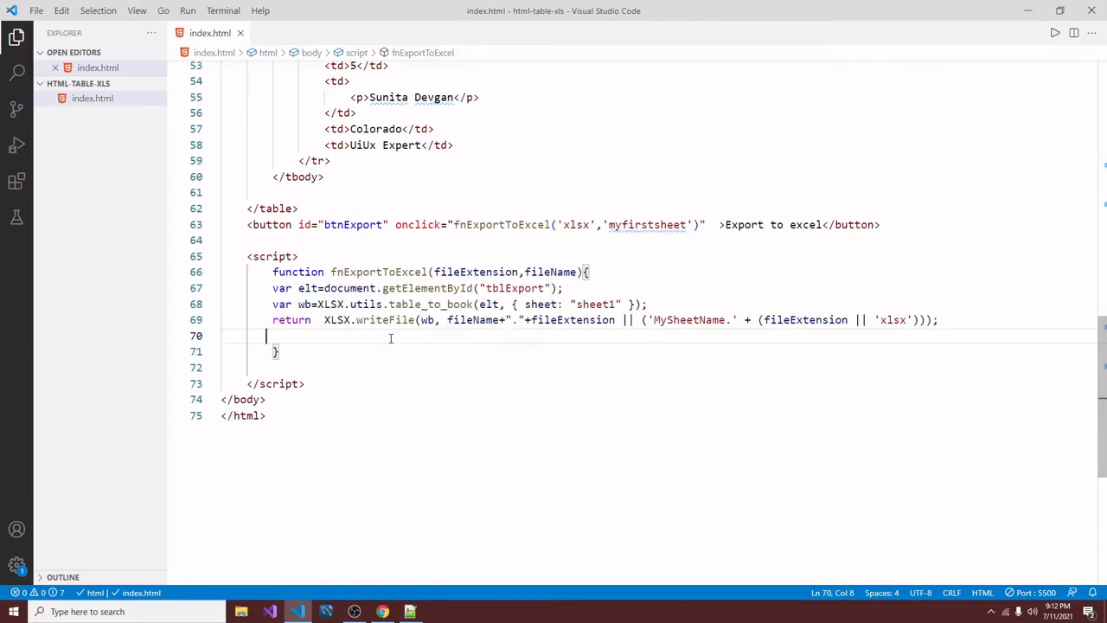
{"action": "right_click", "coordinate": [389, 337]}
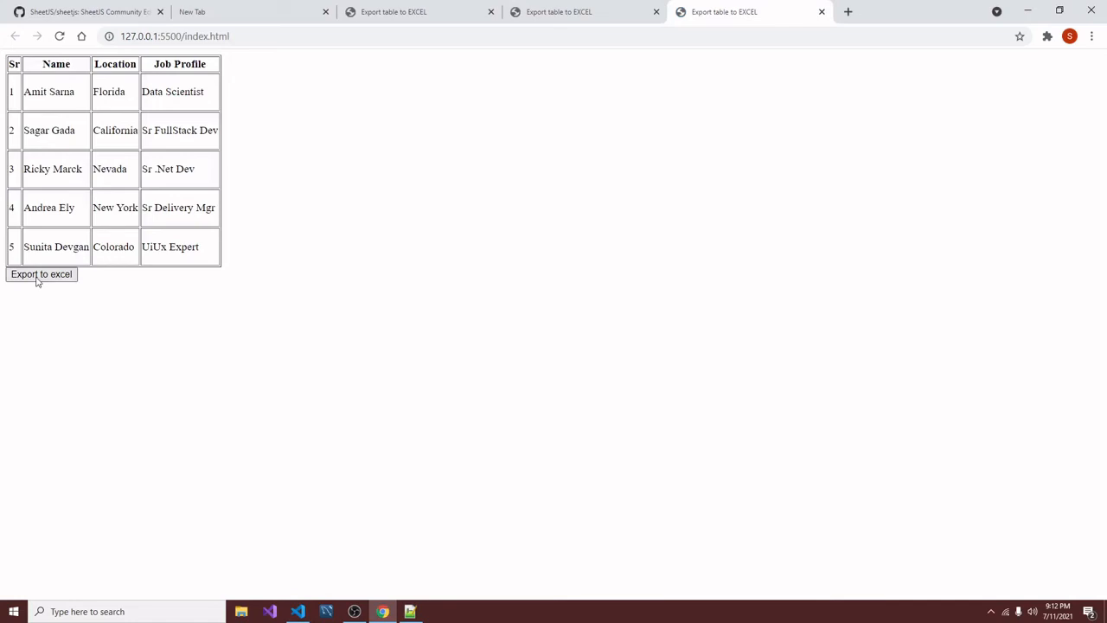
{"action": "left_click", "coordinate": [41, 274]}
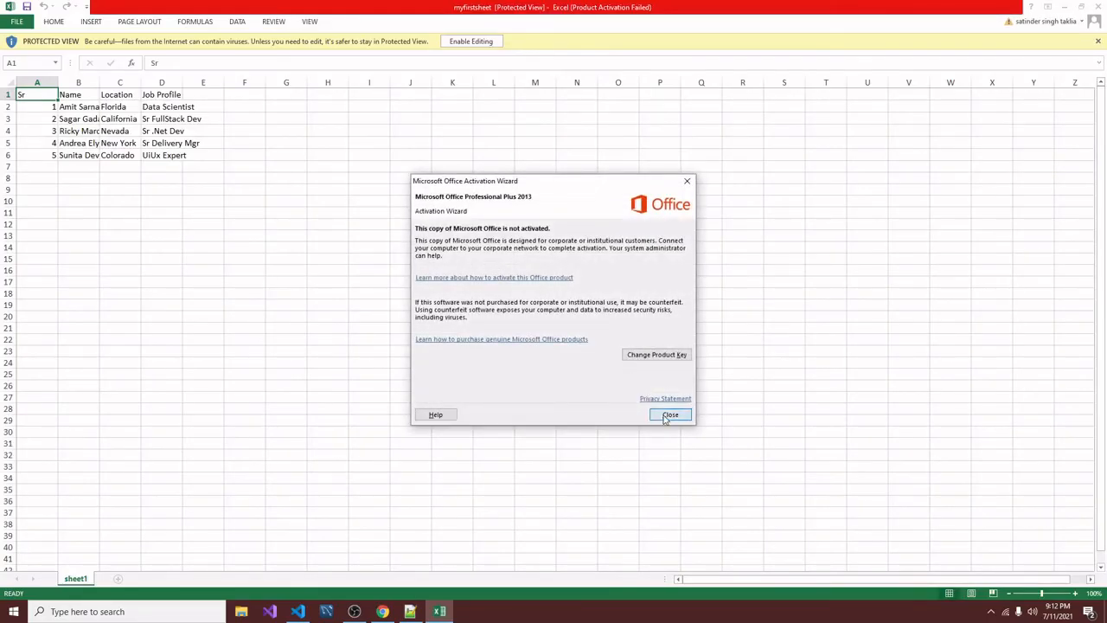
Dismiss the Microsoft Office Activation Wizard to reveal the exported table.
{"action": "left_click", "coordinate": [670, 414]}
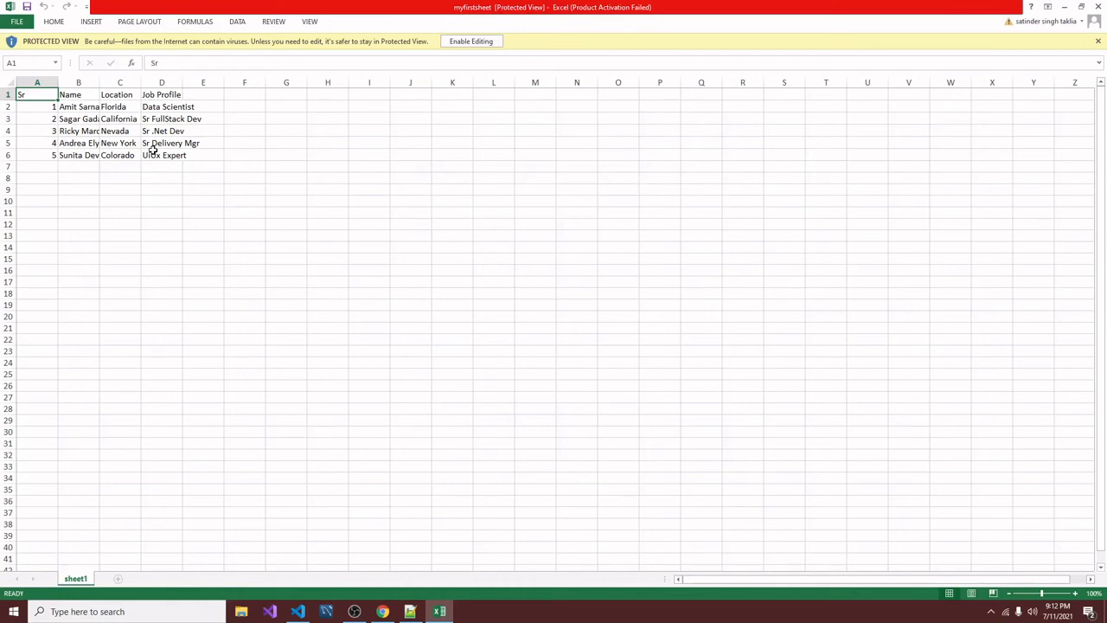
{"action": "mouse_move", "coordinate": [279, 142]}
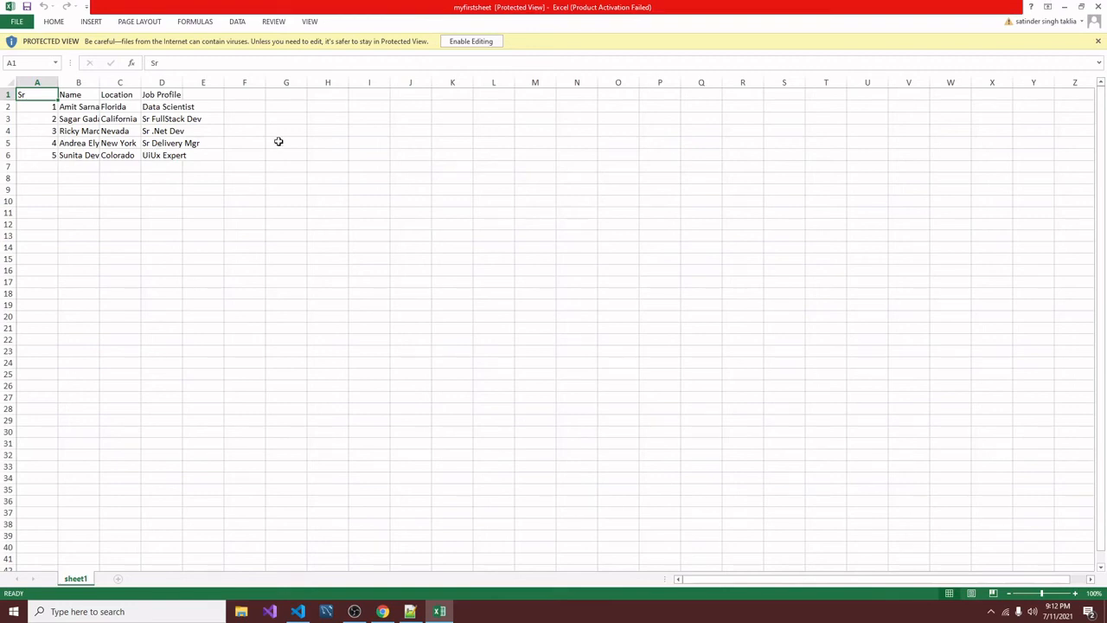